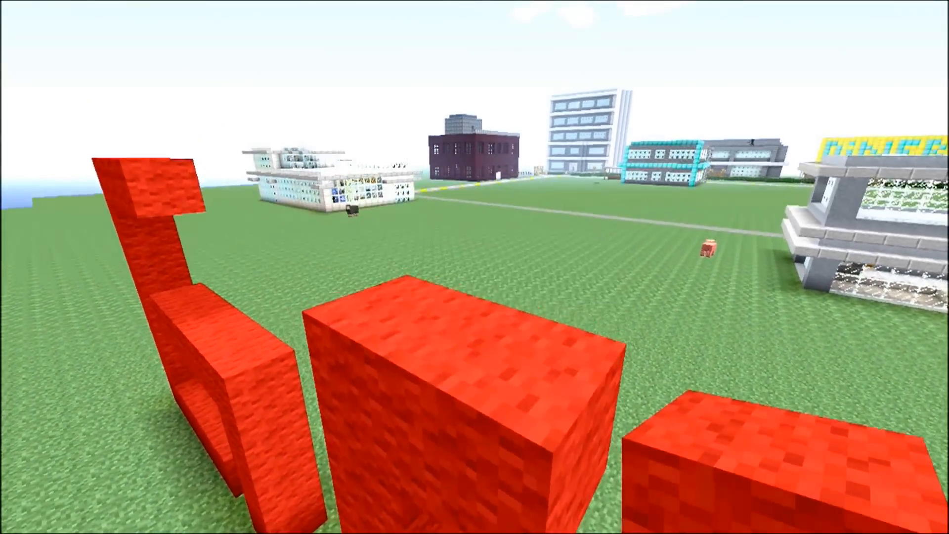
mouse_move(475, 267)
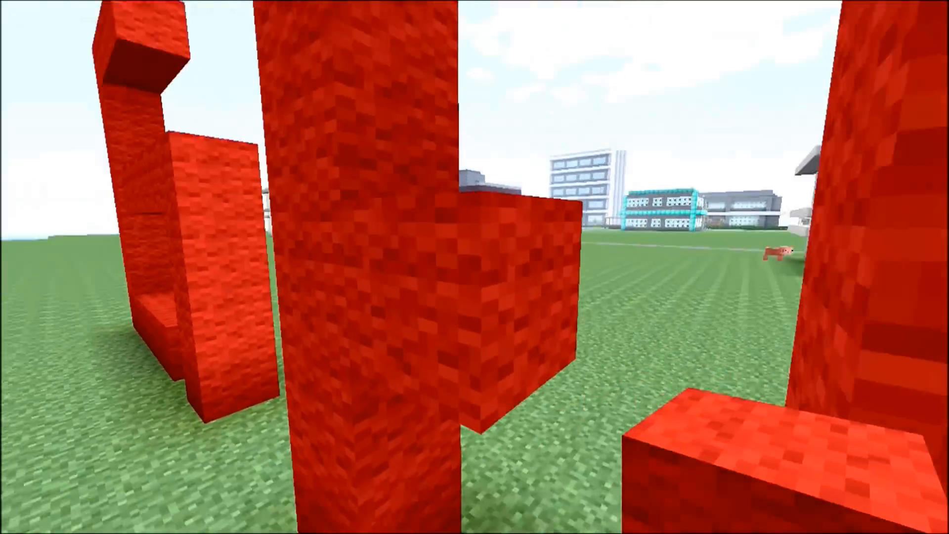
mouse_move(474, 267)
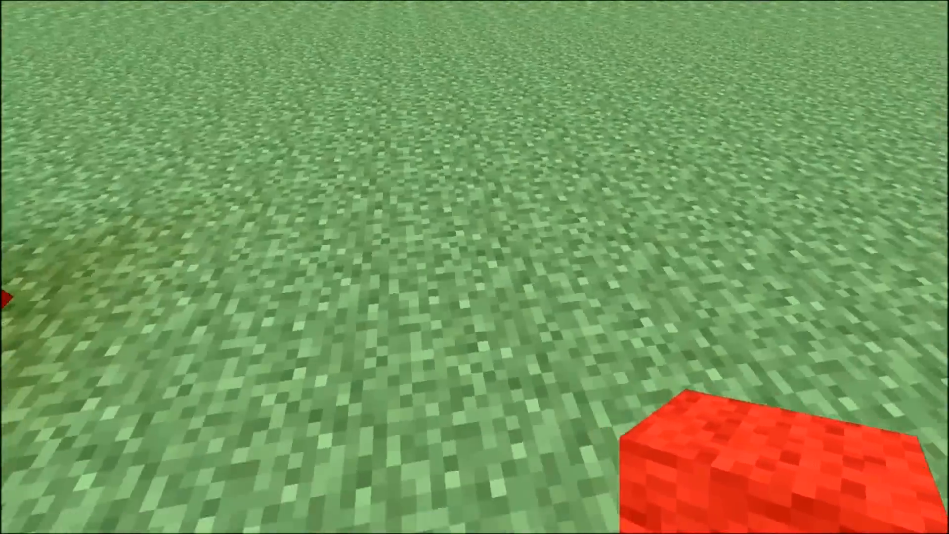